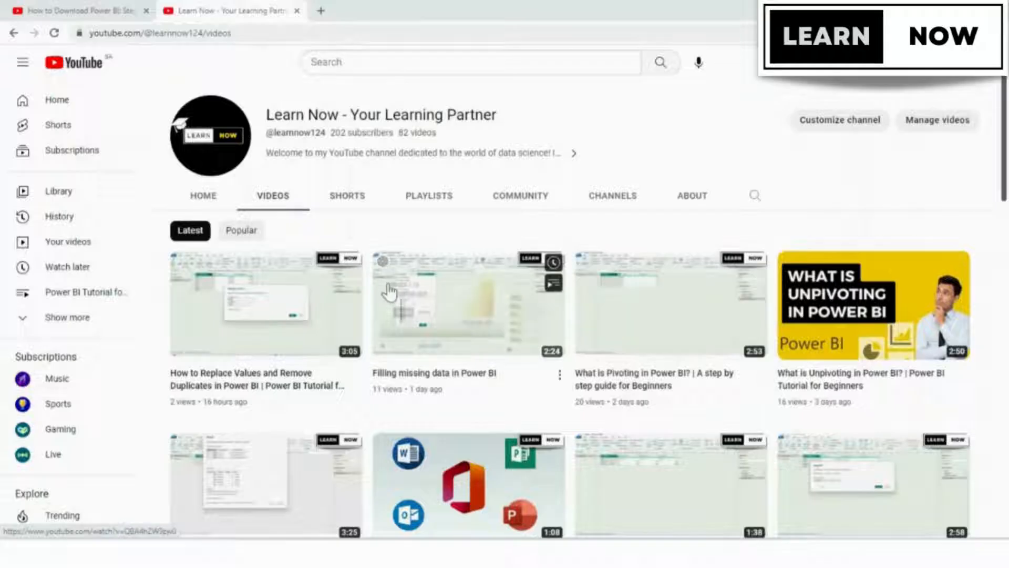
pyautogui.moveTo(614, 149)
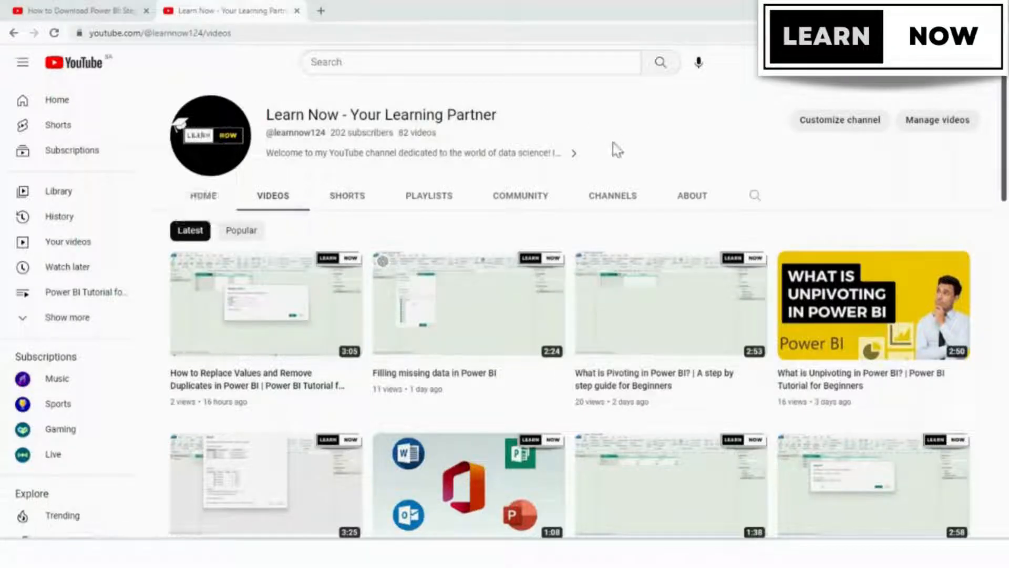
# Step: Scroll down the channel's Videos tab toward the How to Download Power BI tutorial
pyautogui.scroll(-3)
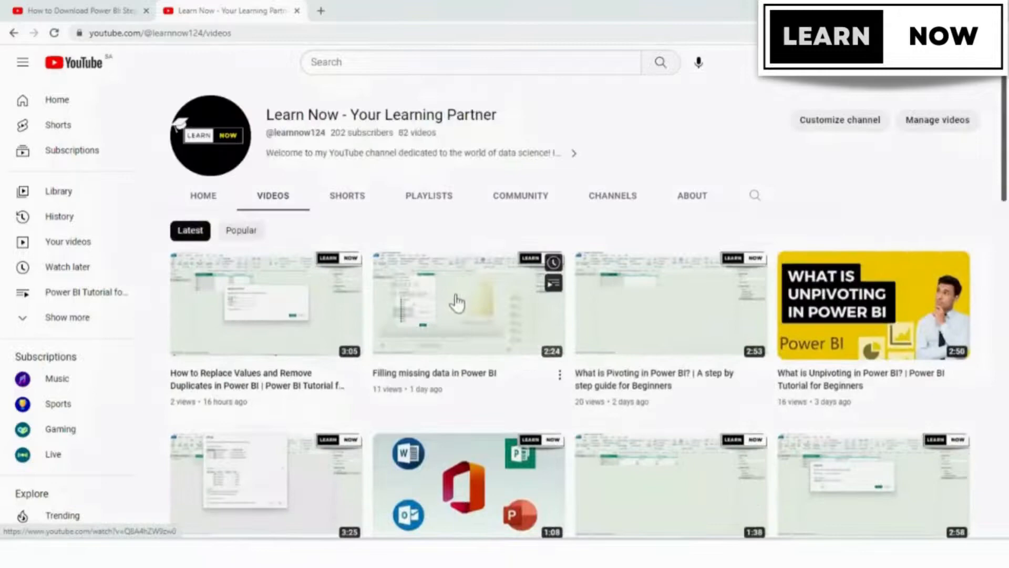
pyautogui.scroll(-3)
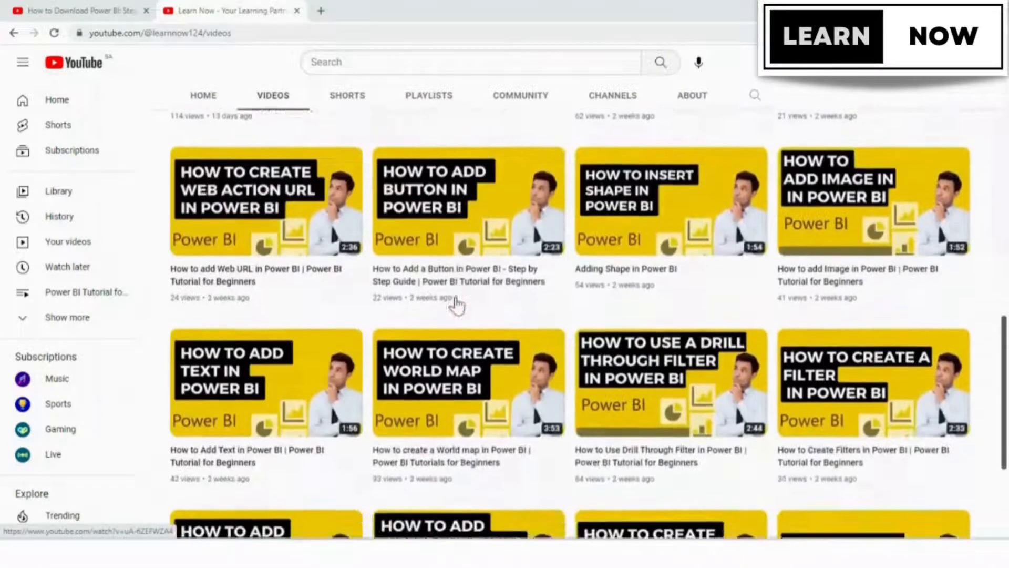
pyautogui.scroll(-3)
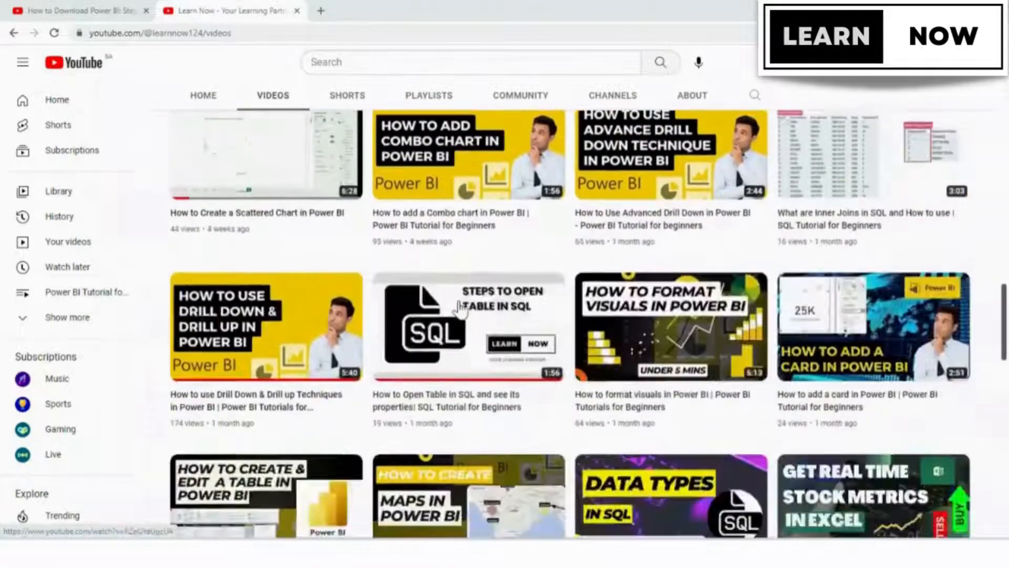
pyautogui.scroll(-3)
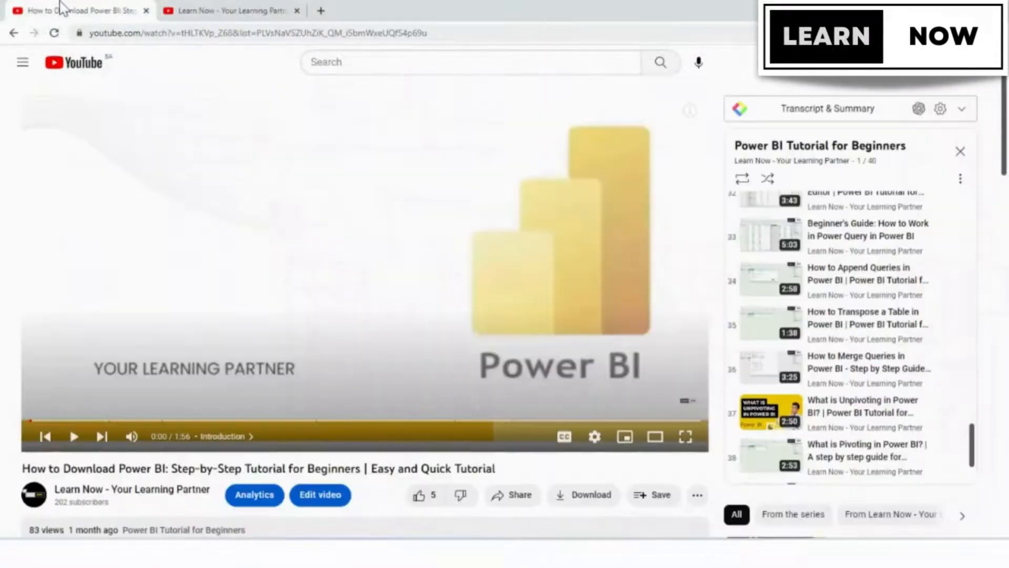
pyautogui.moveTo(883, 278)
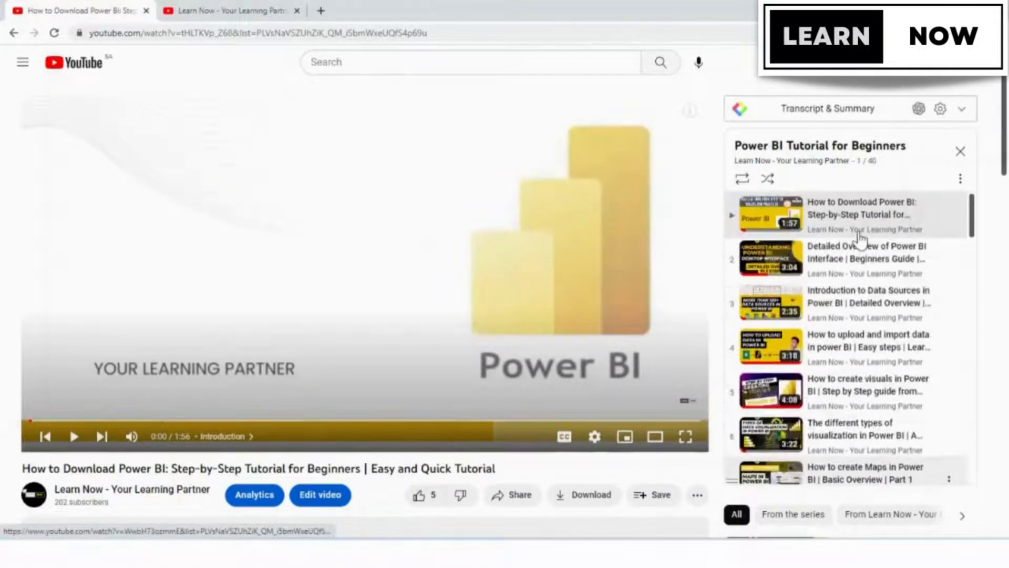
pyautogui.scroll(-3)
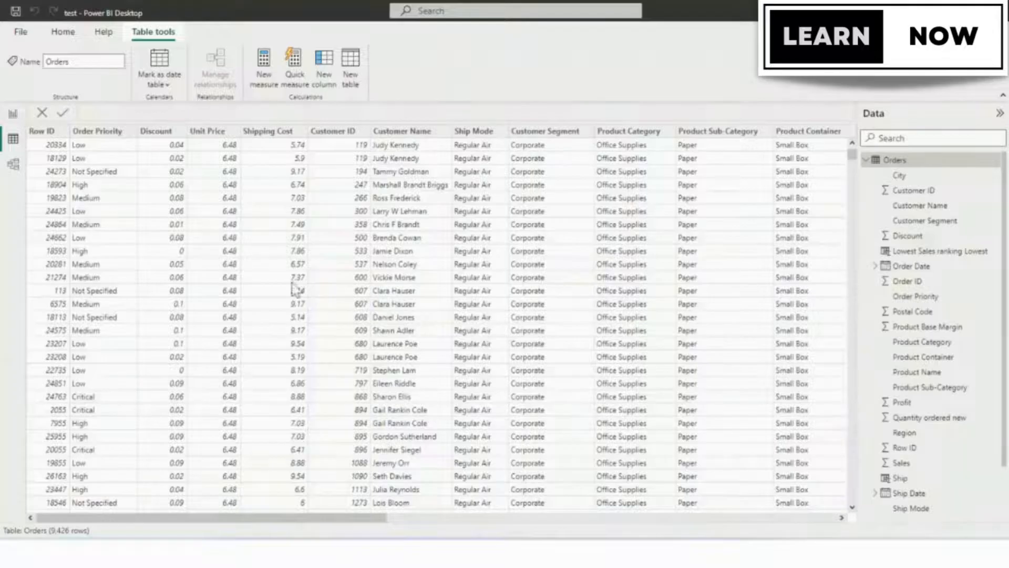
pyautogui.moveTo(541, 90)
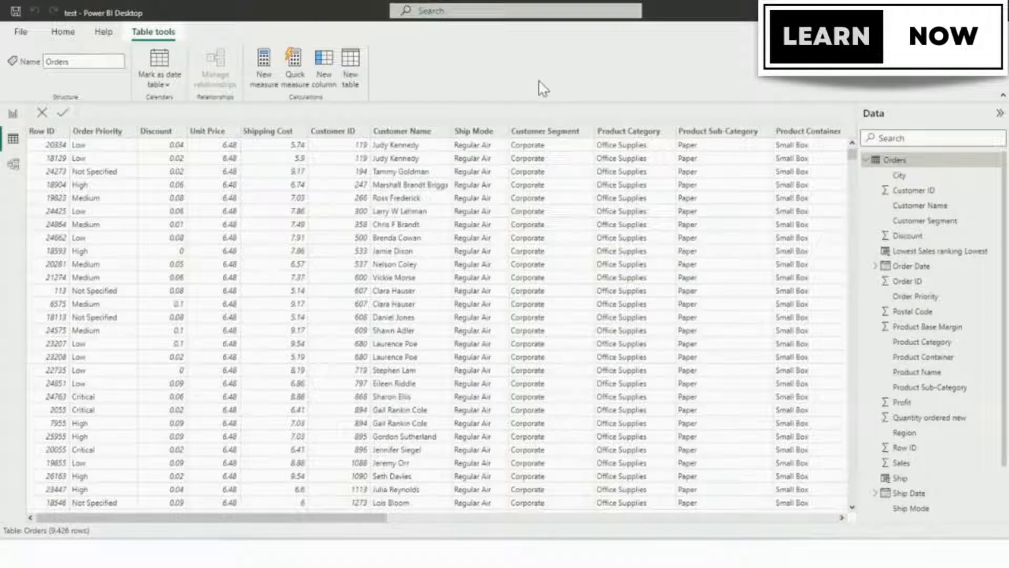
pyautogui.moveTo(290, 95)
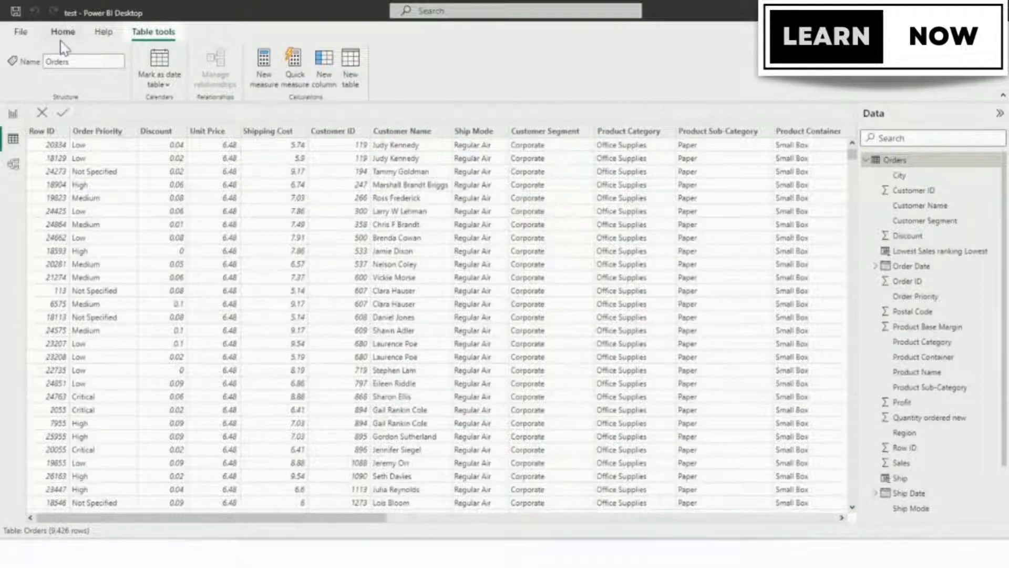
# Step: Show the Home ribbon and scroll the Orders table right to its Sales and Order ID columns
pyautogui.click(62, 31)
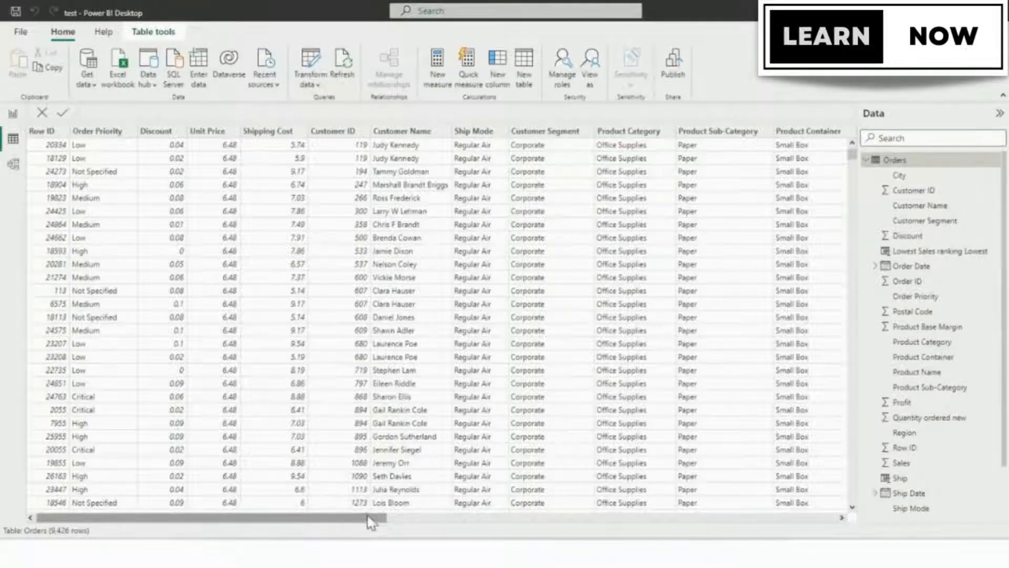
pyautogui.moveTo(370, 520); pyautogui.dragTo(647, 520)
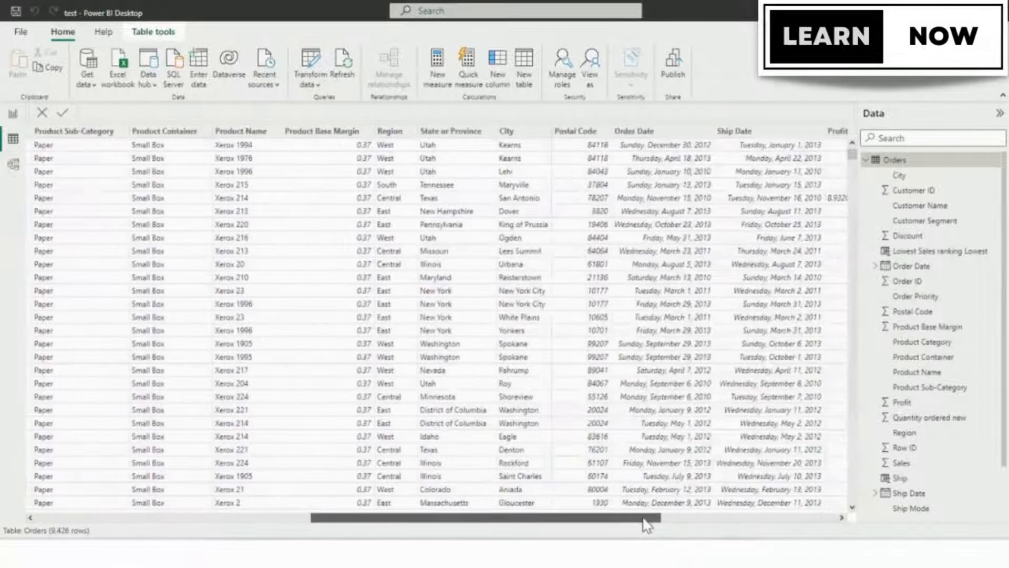
pyautogui.hscroll(3)
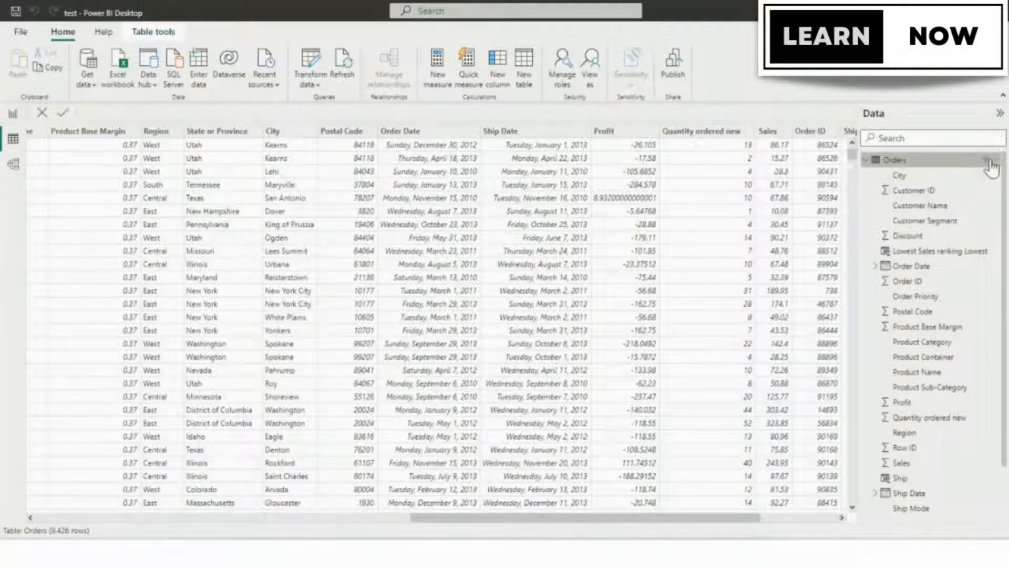
# Step: Add a new blank measure to the Orders table from its context menu
pyautogui.rightClick(896, 160)
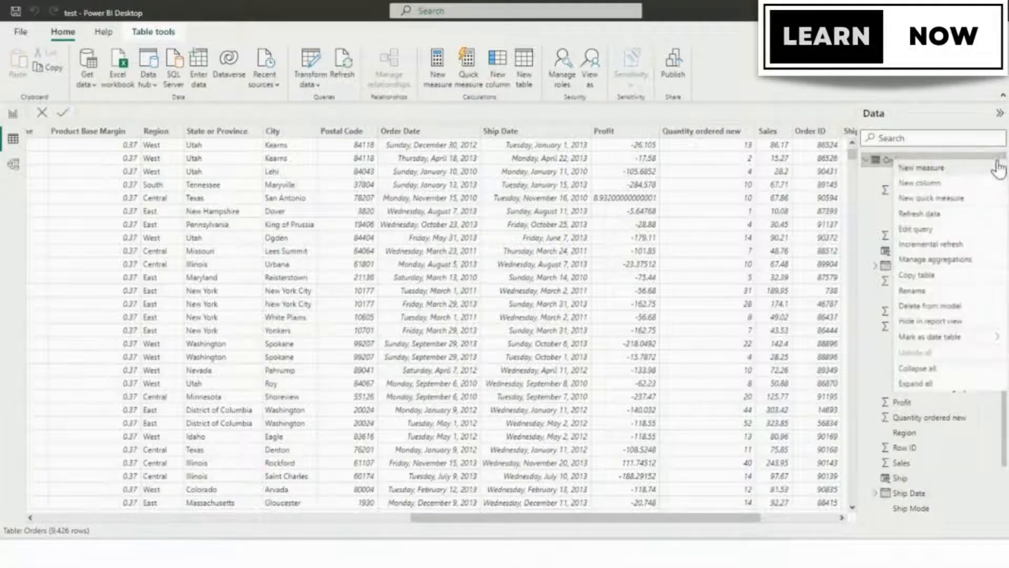
pyautogui.moveTo(932, 174)
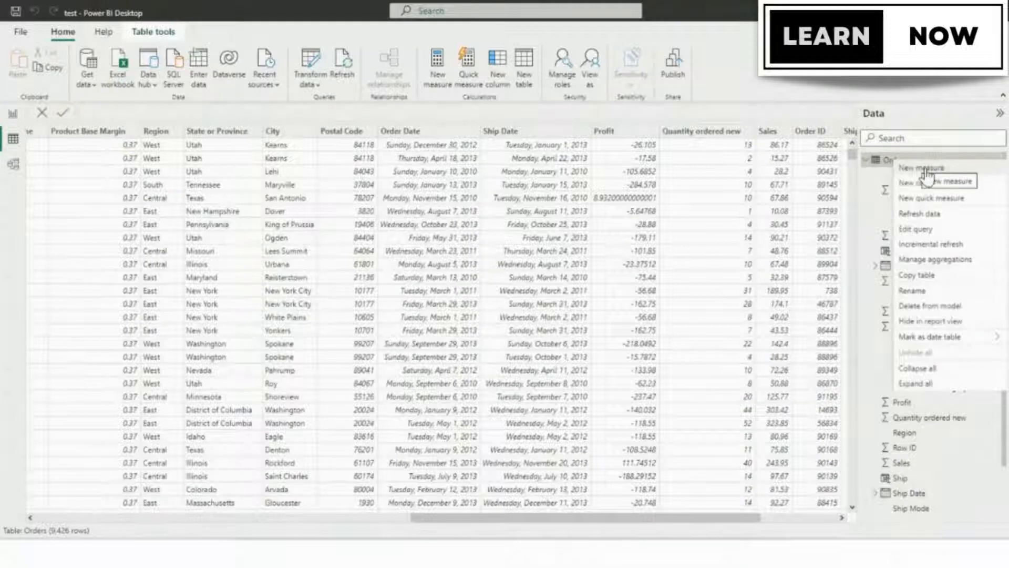
pyautogui.moveTo(946, 172)
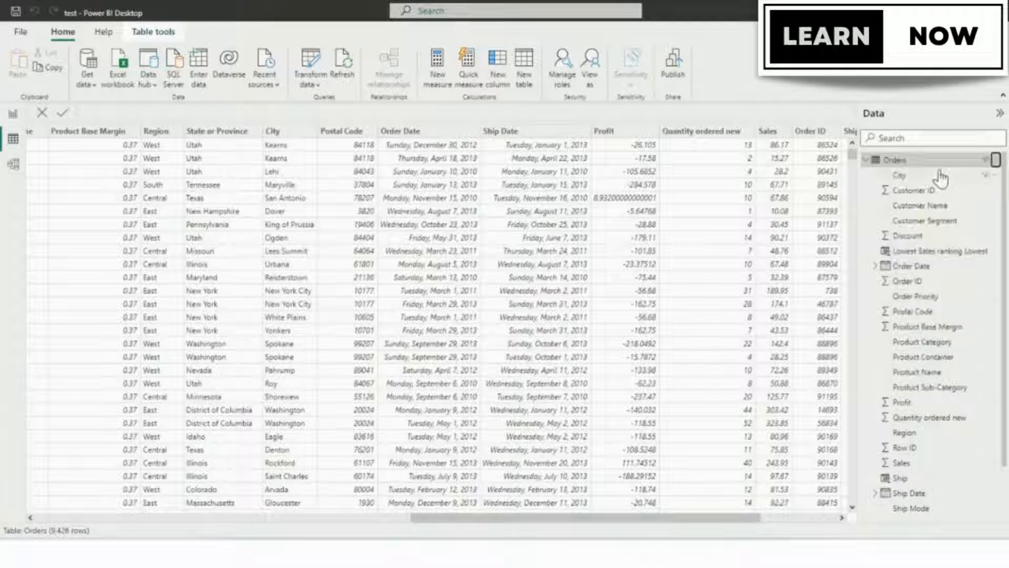
pyautogui.click(437, 61)
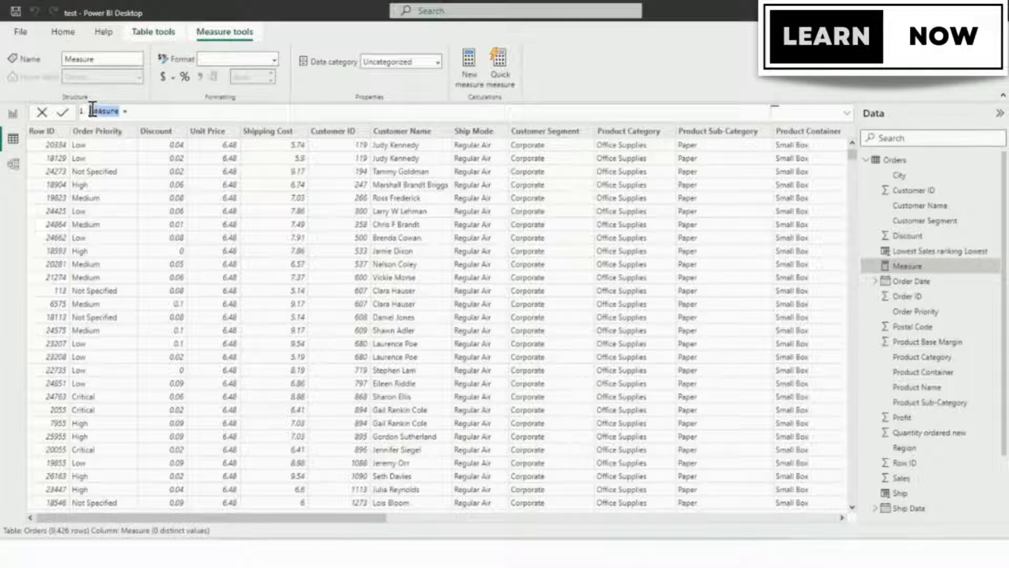
# Step: Write the formula start 'Average sale per product category = CALCULATE('
pyautogui.write('Ave')
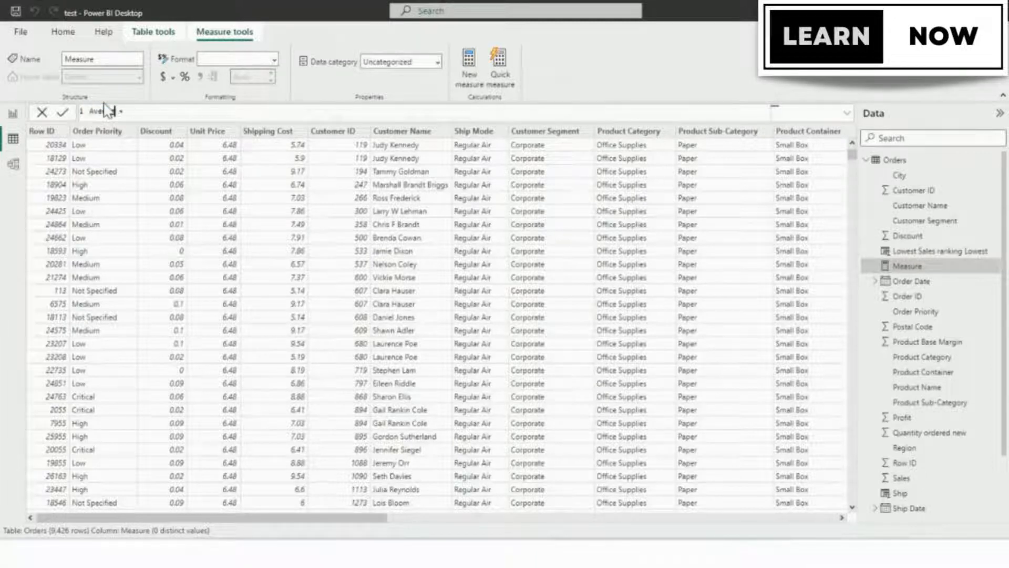
pyautogui.write('Average sale per product categor')
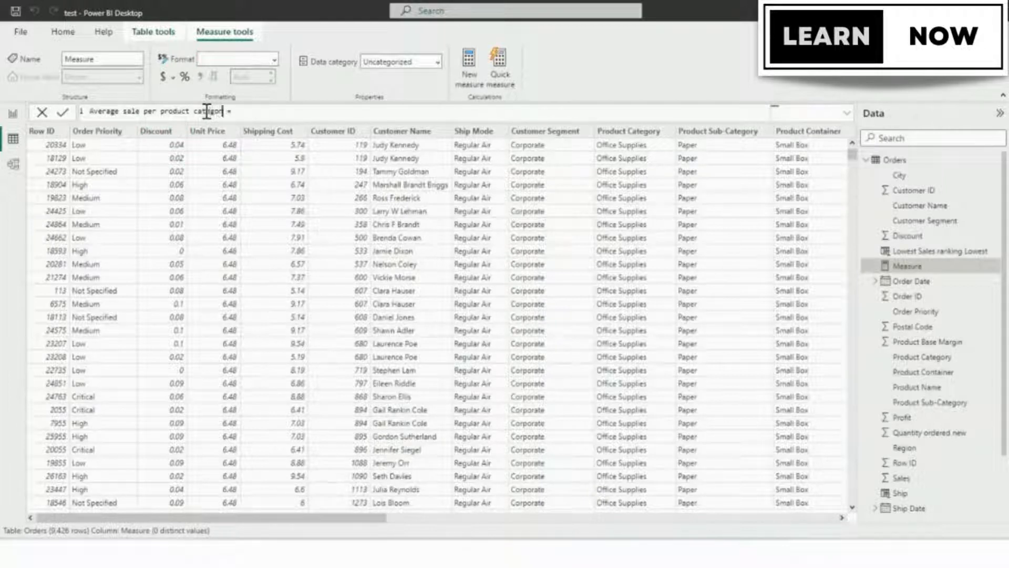
pyautogui.write('= c')
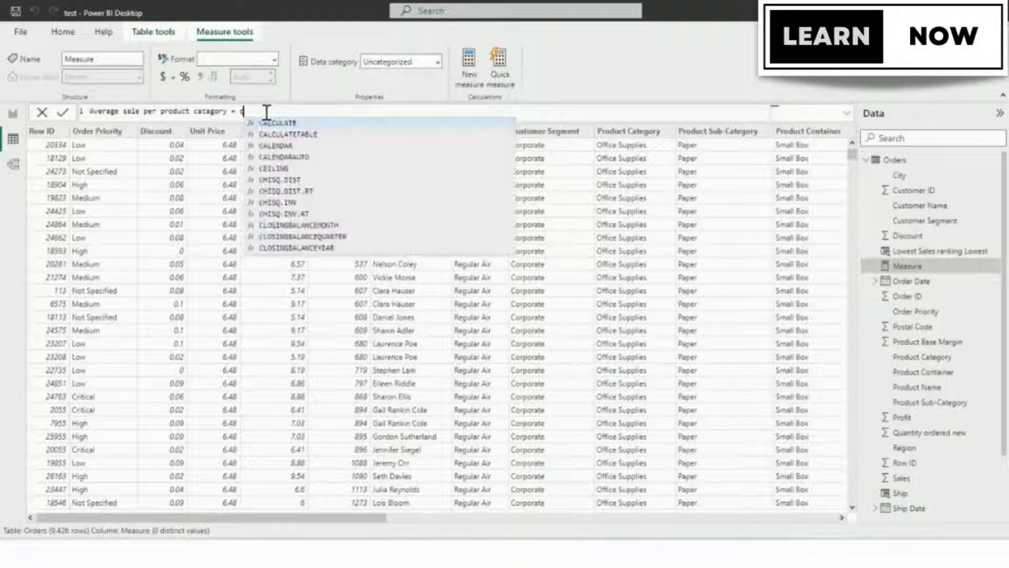
pyautogui.write('cal')
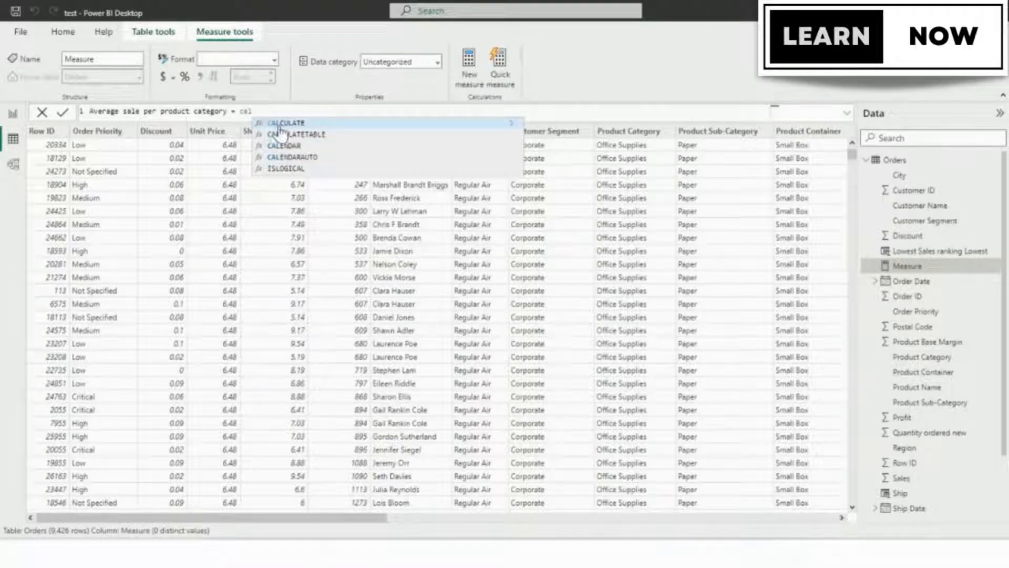
pyautogui.click(283, 122)
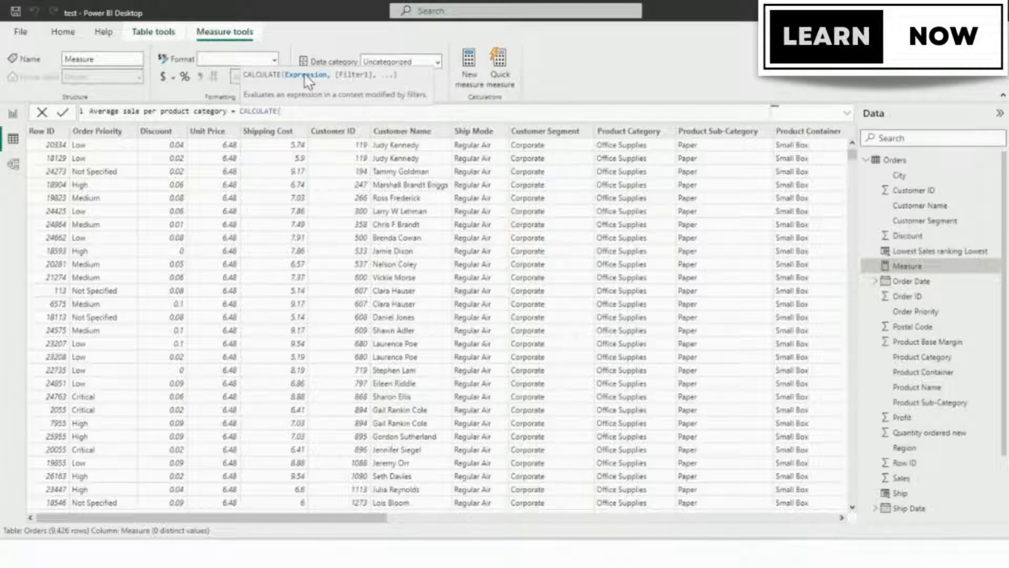
pyautogui.moveTo(316, 83)
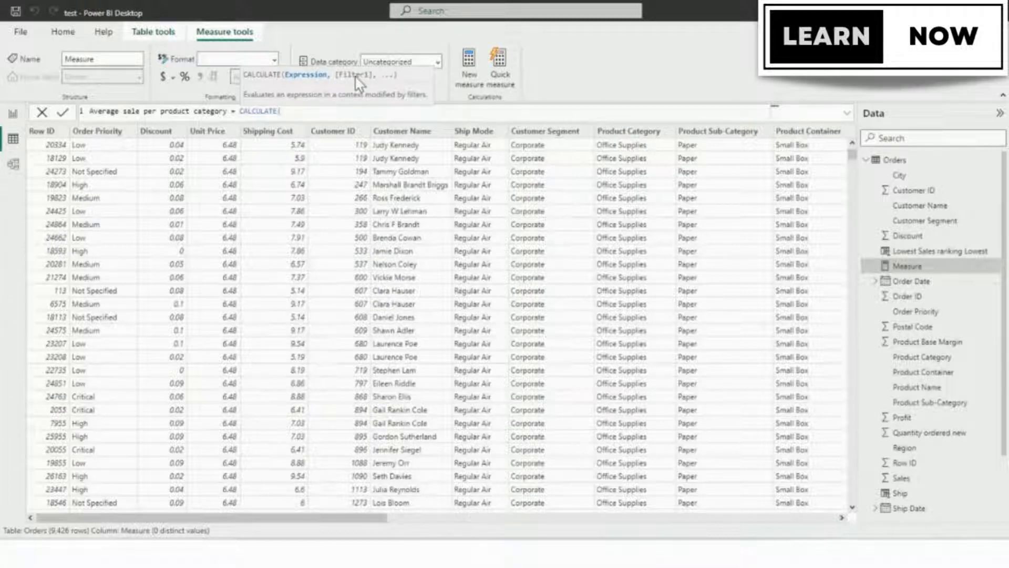
pyautogui.moveTo(313, 80)
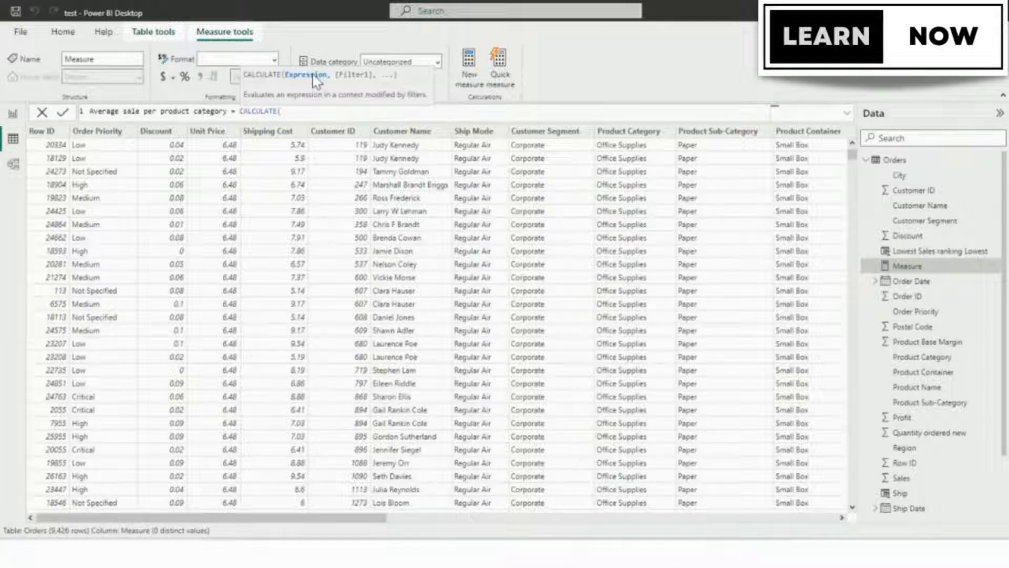
# Step: Fill CALCULATE's expression with AVERAGE(Orders[Sales]) and add a comma for the filter
pyautogui.write('a')
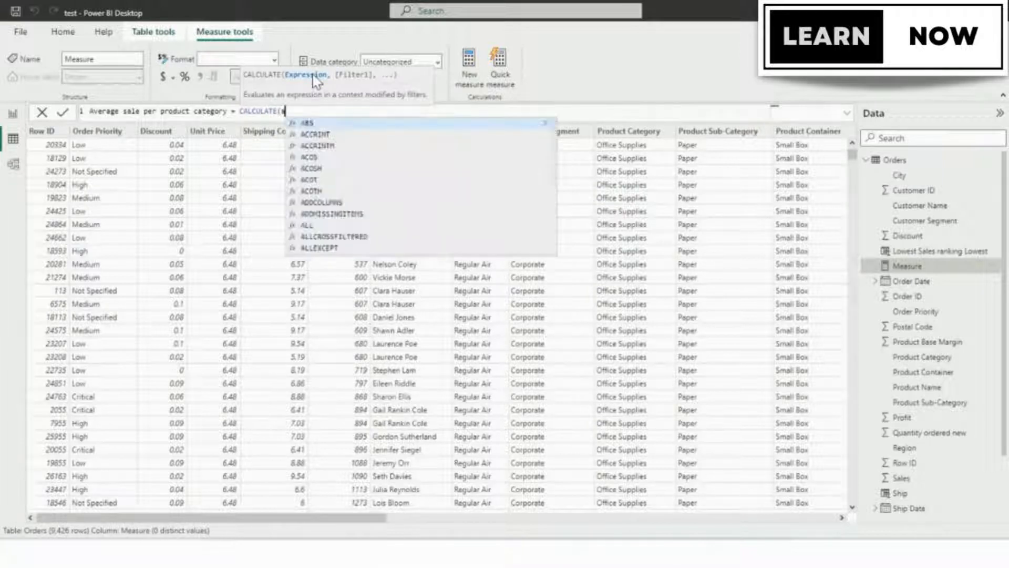
pyautogui.write('AVERAGE(')
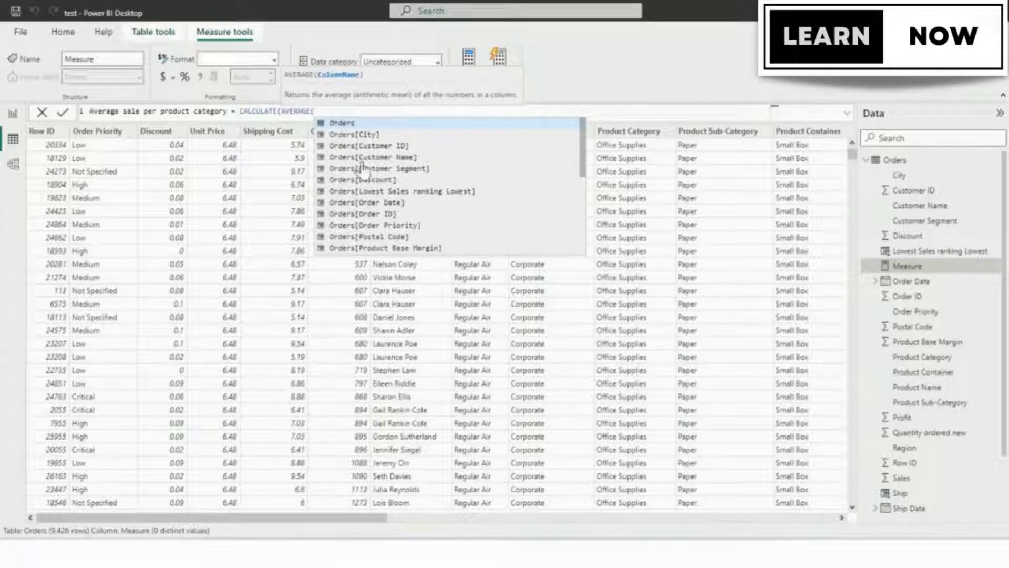
pyautogui.scroll(-3)
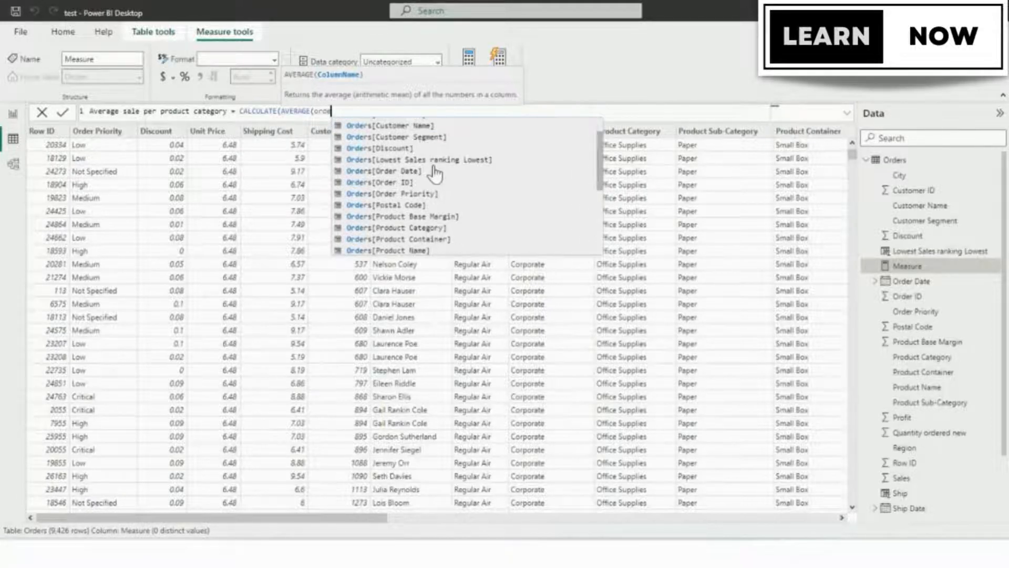
pyautogui.scroll(-3)
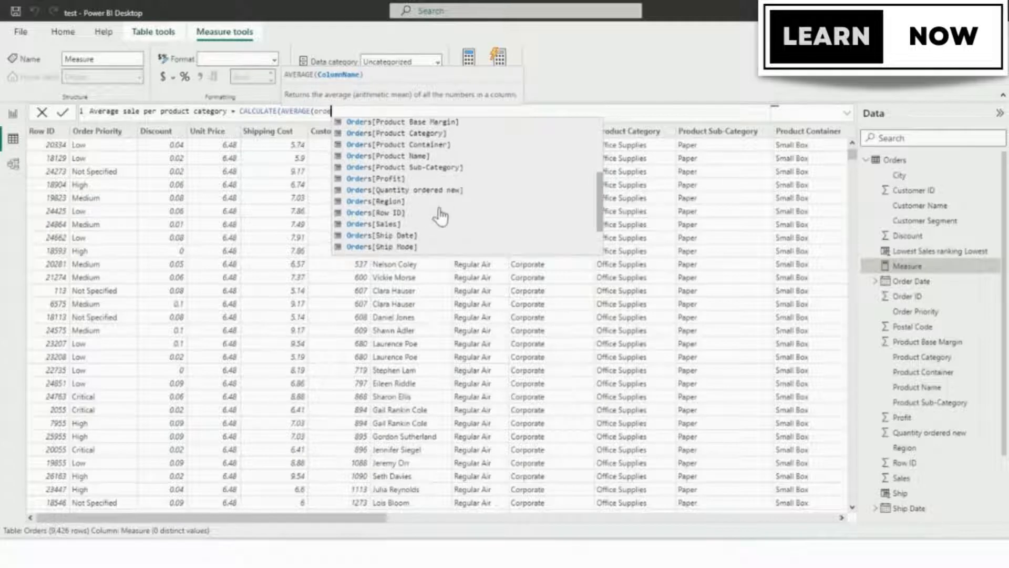
pyautogui.click(382, 224)
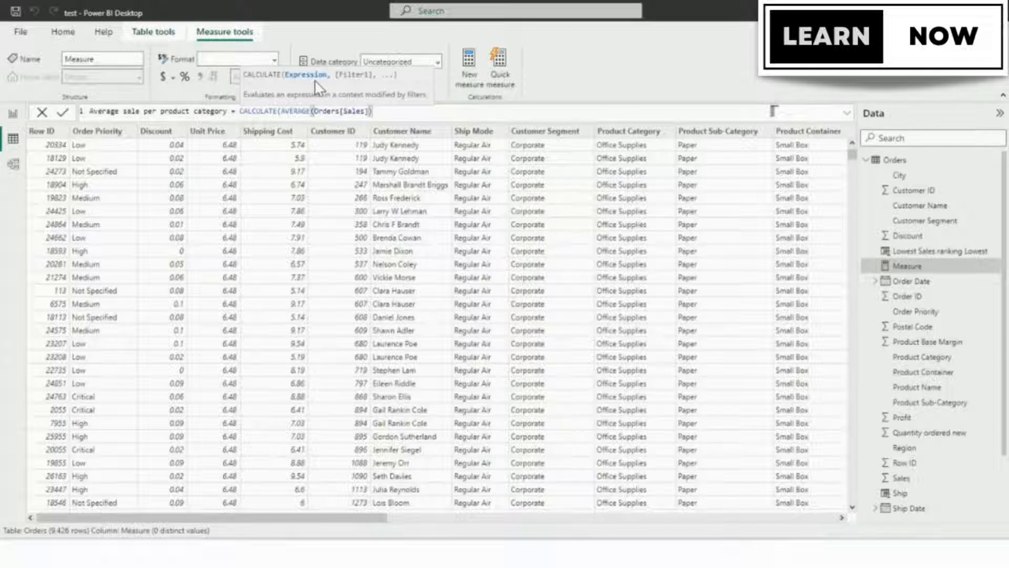
pyautogui.moveTo(362, 80)
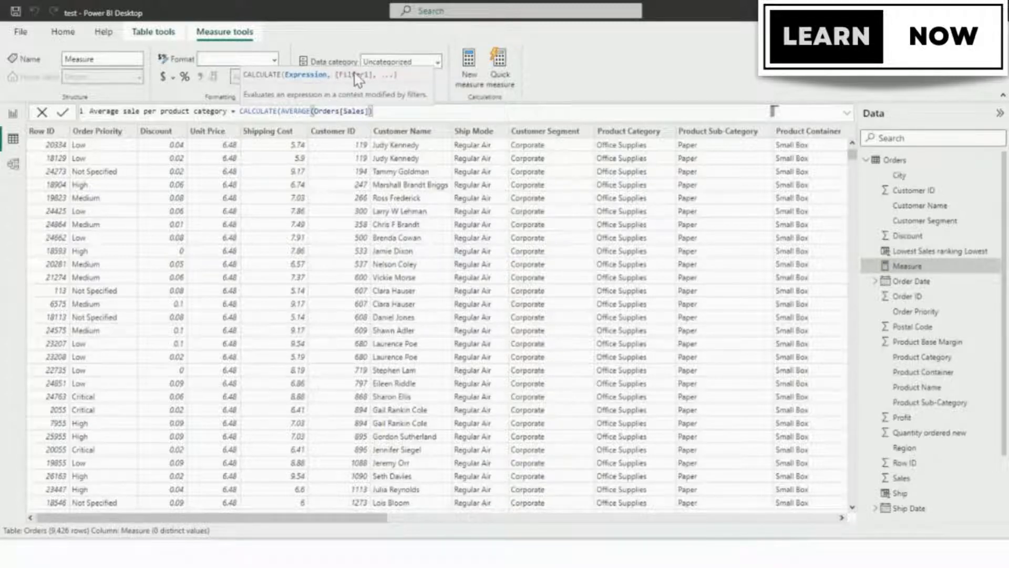
pyautogui.write(',')
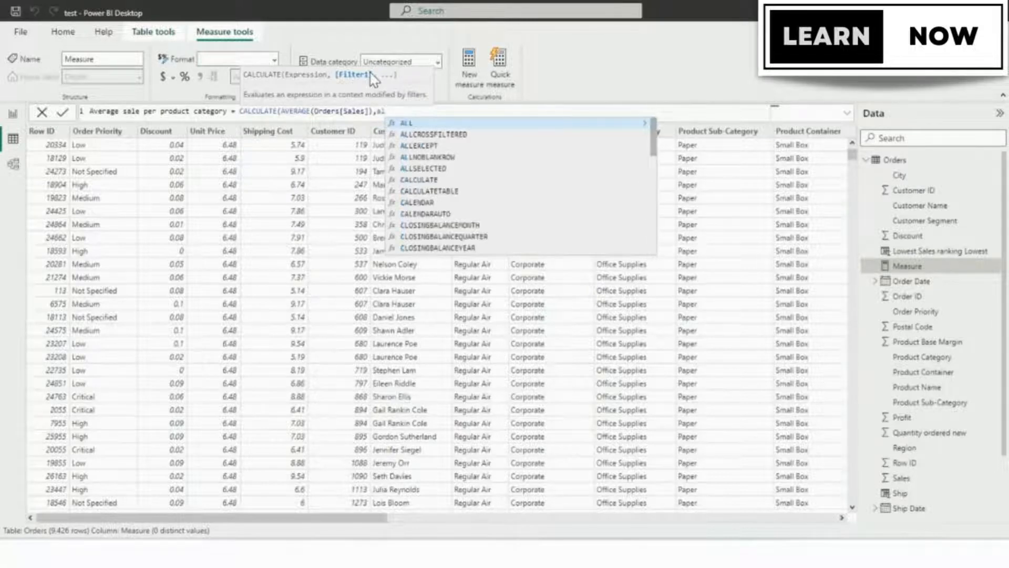
# Step: Add ALLSELECTED(Orders[Product Category]) as the filter and commit the measure
pyautogui.write('alls')
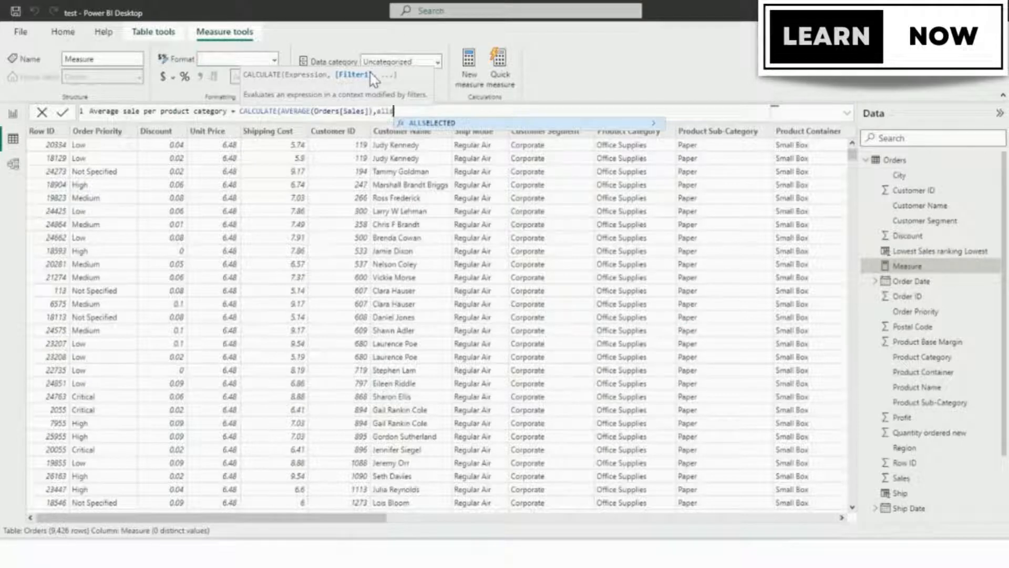
pyautogui.moveTo(429, 132)
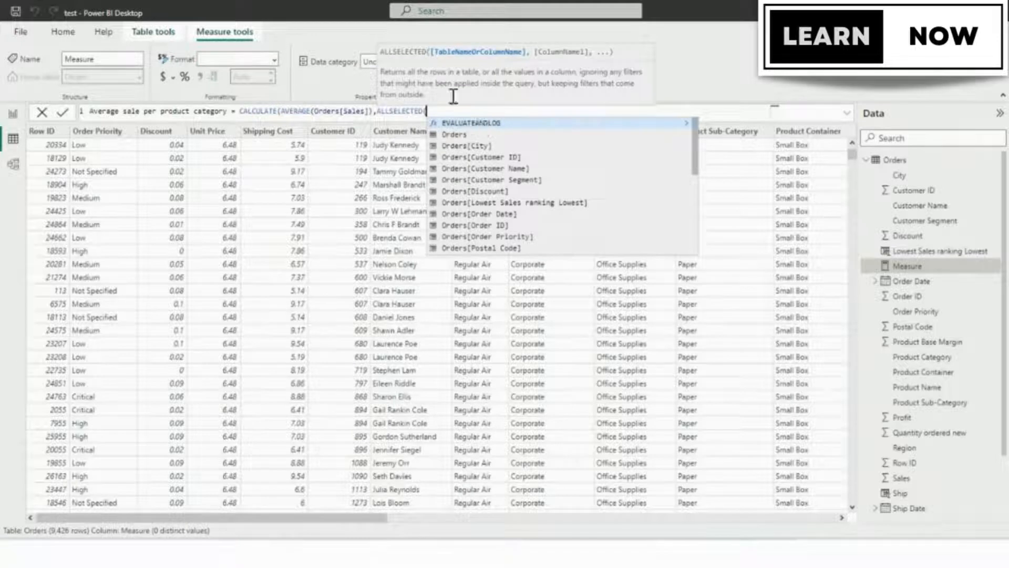
pyautogui.moveTo(475, 89)
pyautogui.write('Or')
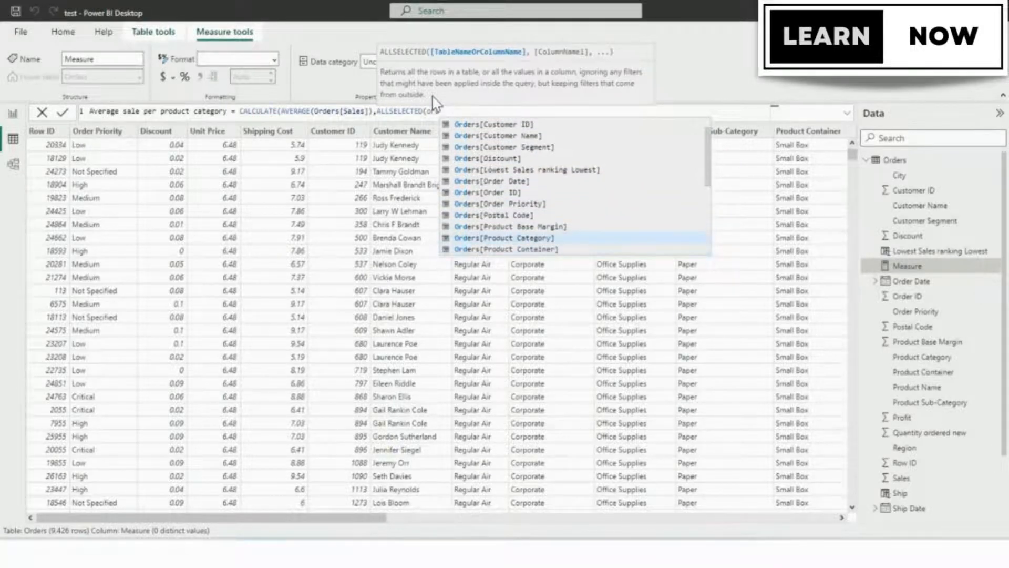
pyautogui.click(504, 238)
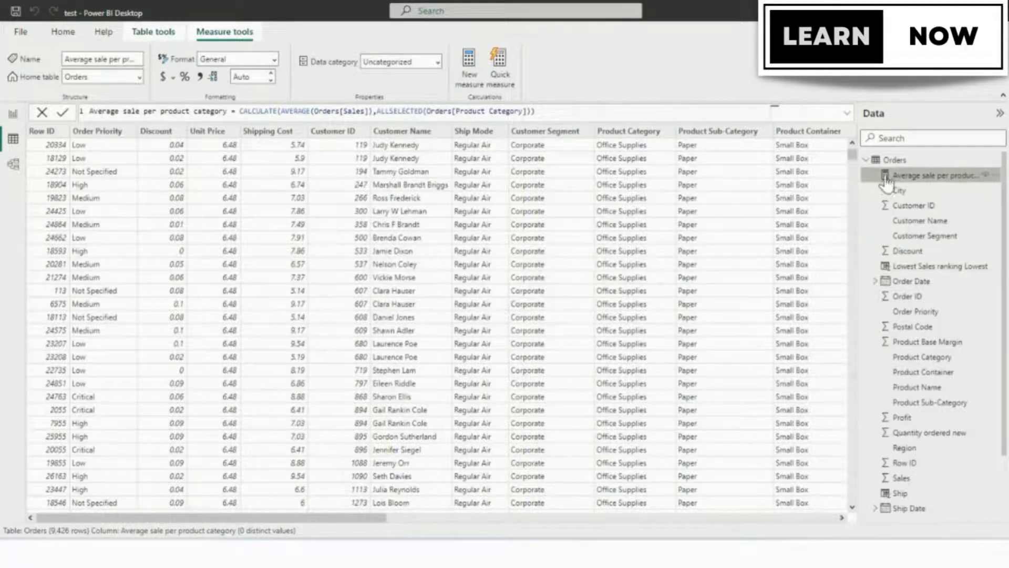
pyautogui.moveTo(883, 181)
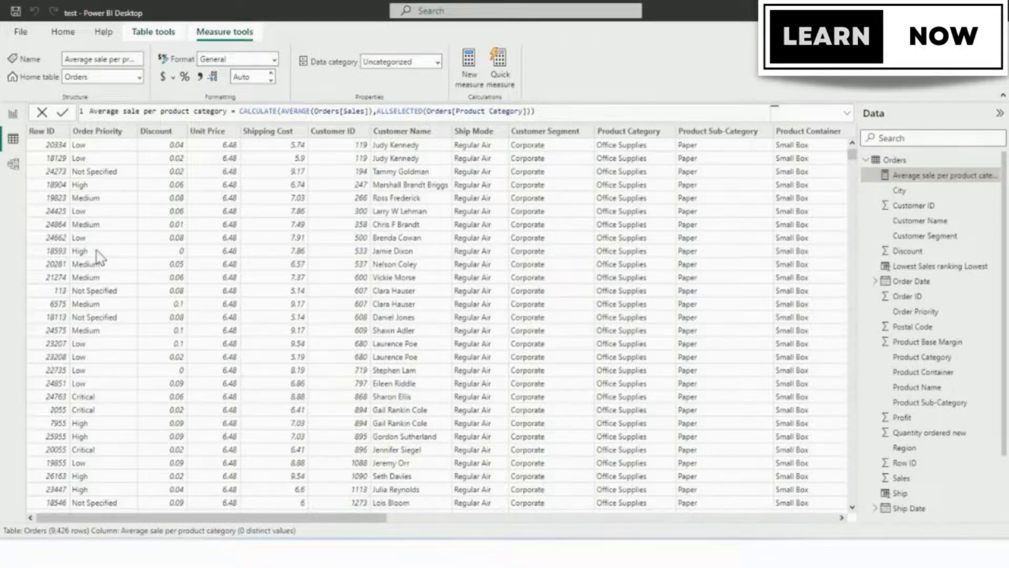
pyautogui.moveTo(8, 113)
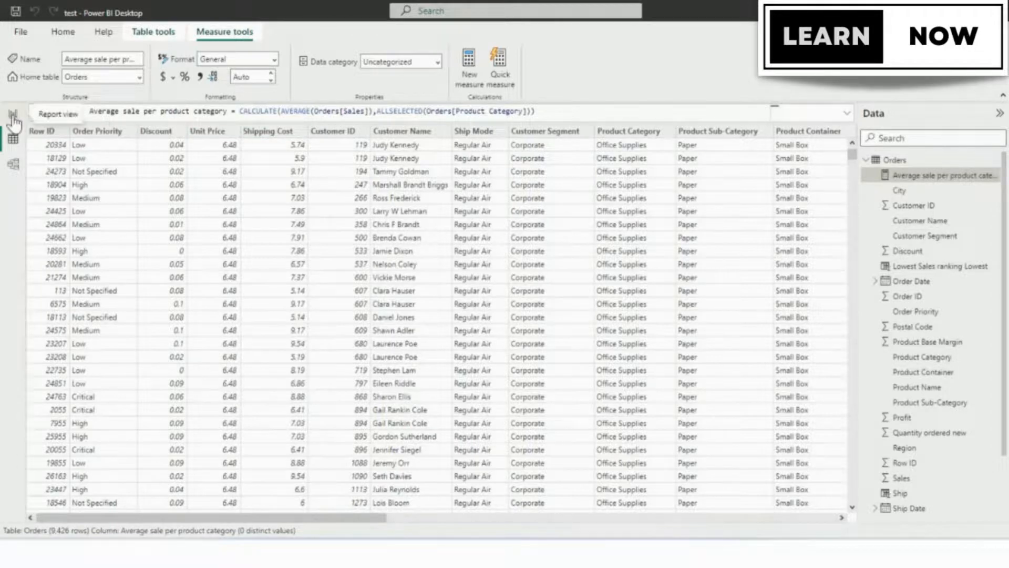
# Step: On the report page, chart Average sale per product category by City, dropping Customer ID
pyautogui.click(10, 114)
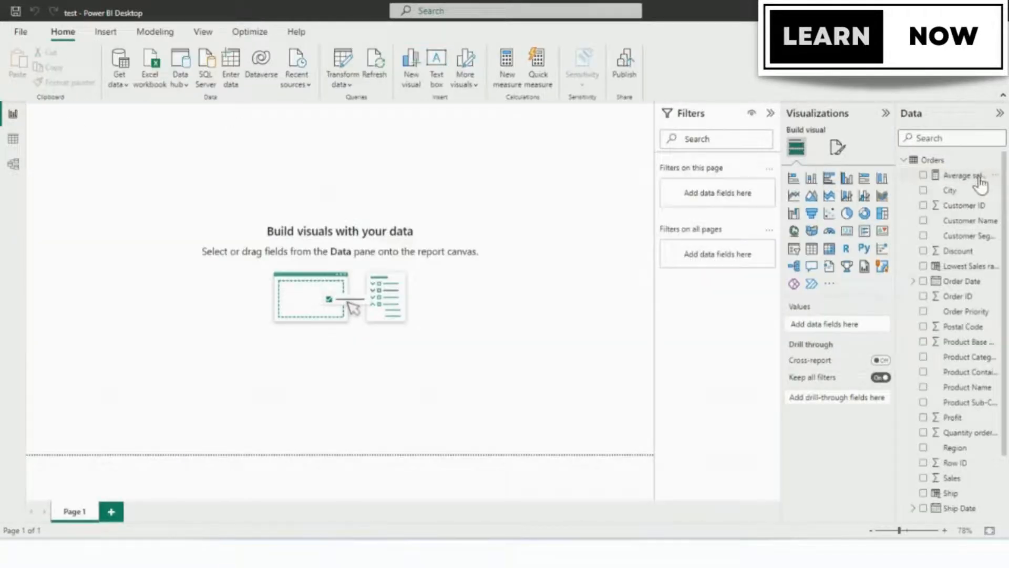
pyautogui.click(923, 174)
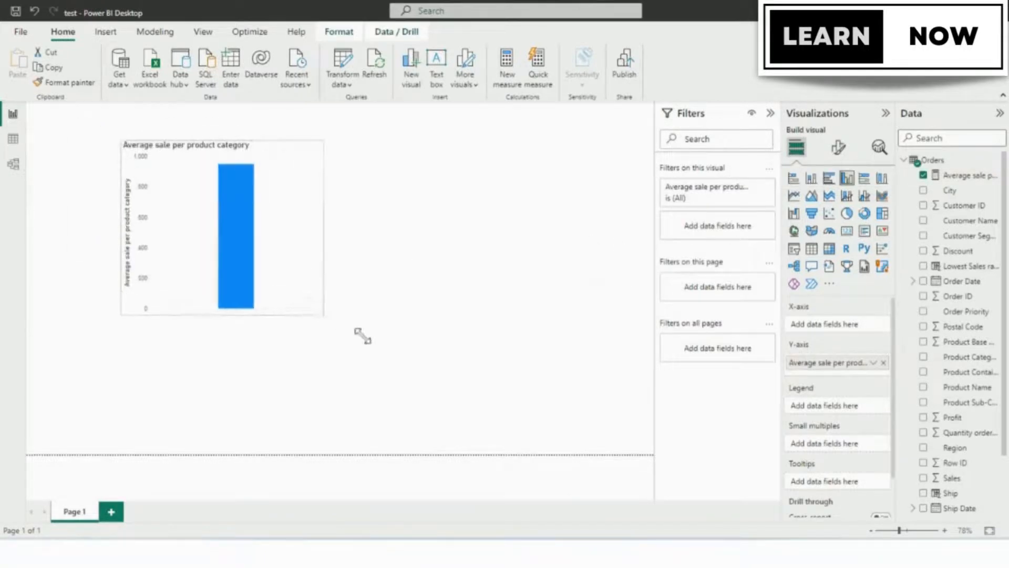
pyautogui.click(923, 206)
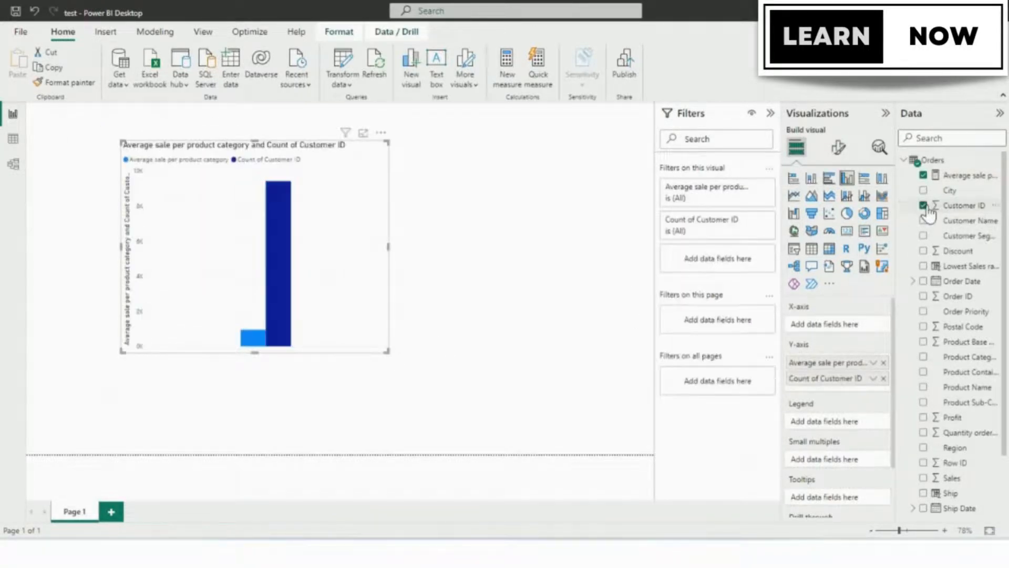
pyautogui.click(923, 205)
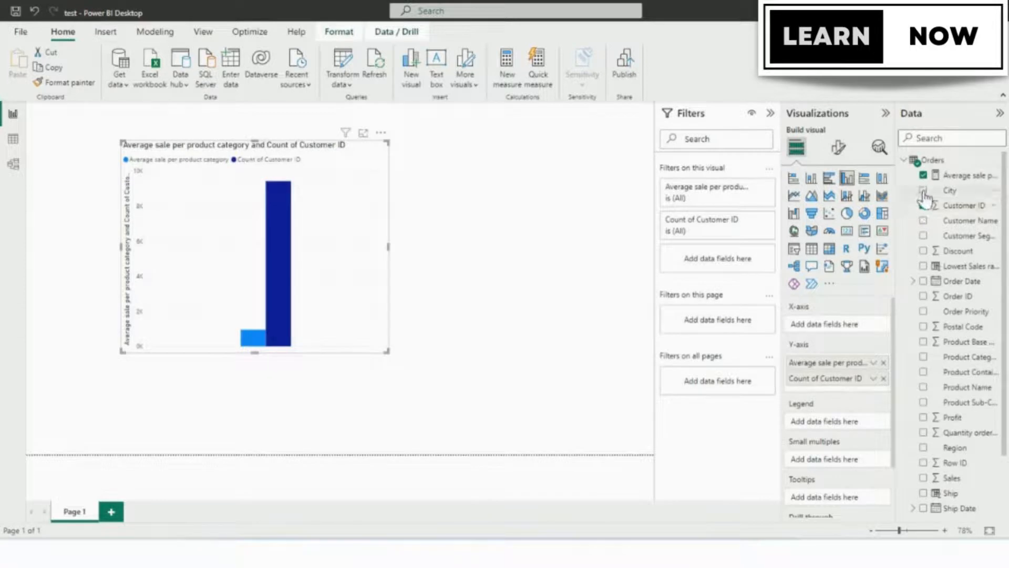
pyautogui.click(884, 377)
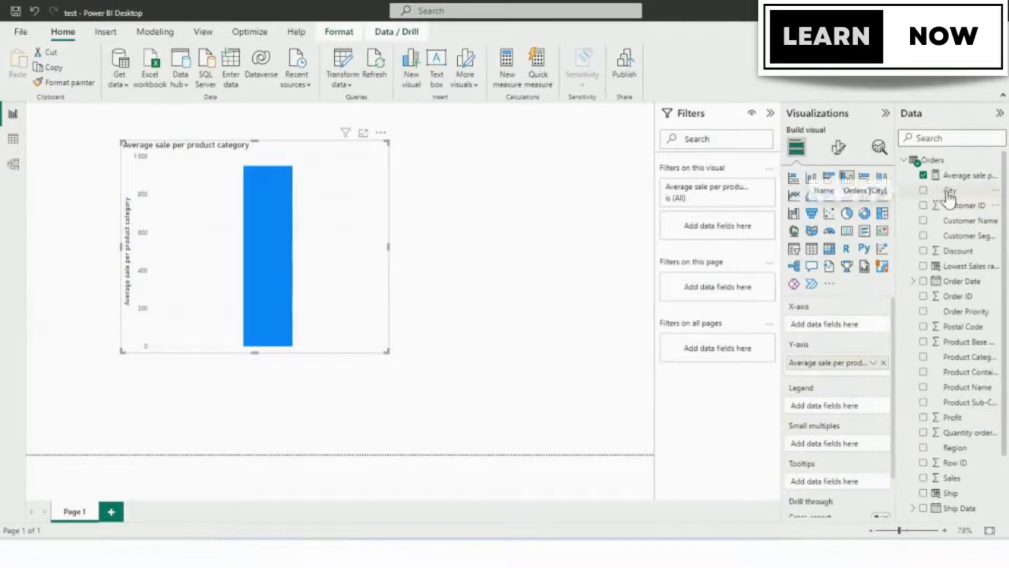
pyautogui.click(923, 190)
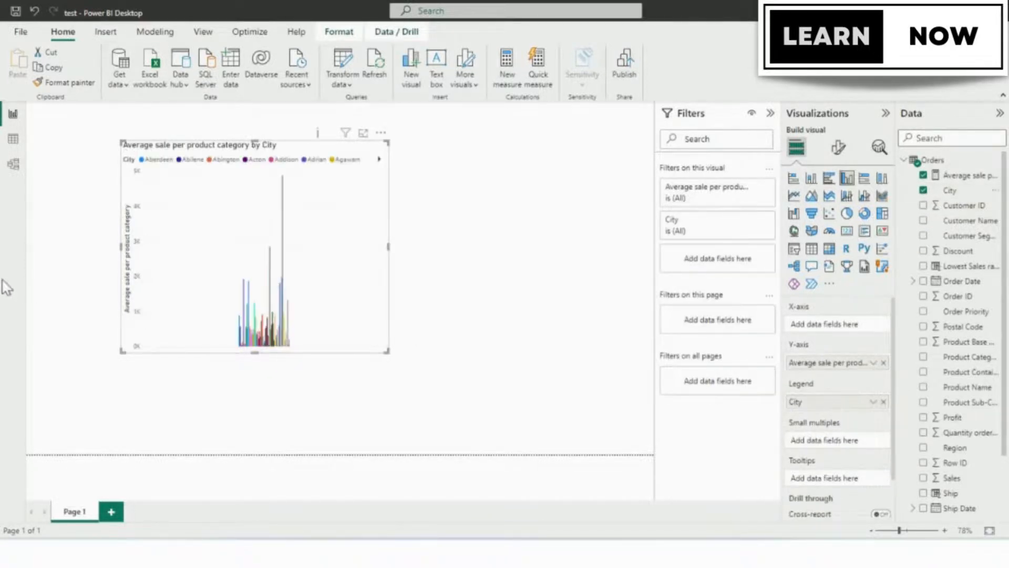